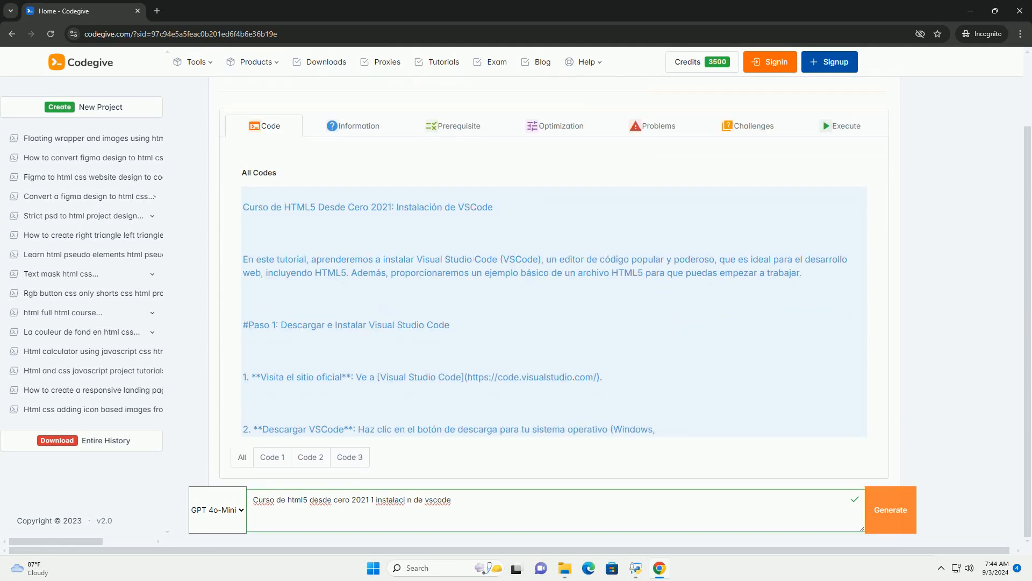
{"action": "scroll", "scroll_direction": "down", "scroll_amount": 3}
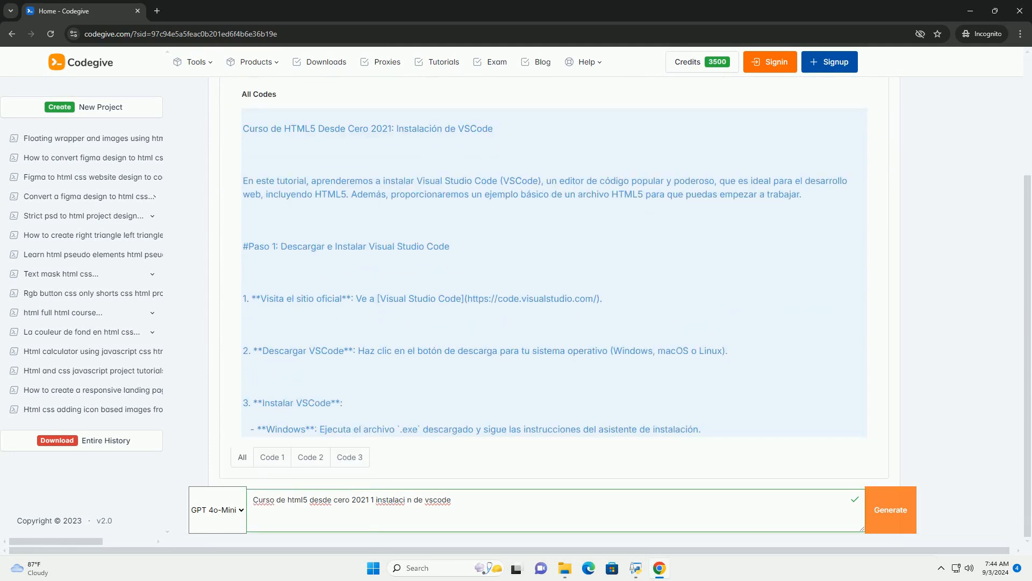
{"action": "scroll", "scroll_direction": "down", "scroll_amount": 3}
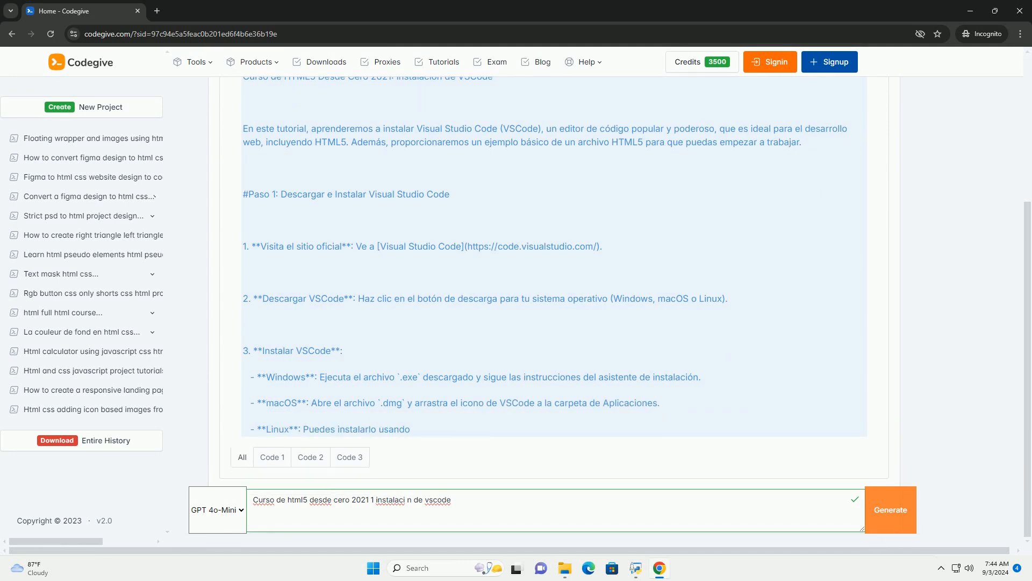
{"action": "scroll", "scroll_direction": "down", "scroll_amount": 3}
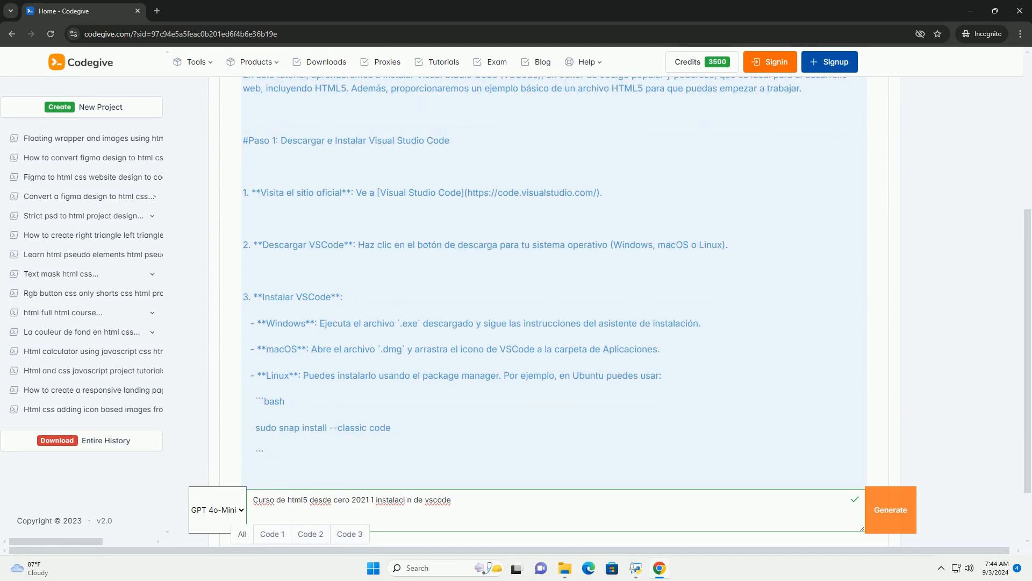
{"action": "scroll", "scroll_direction": "down", "scroll_amount": 3}
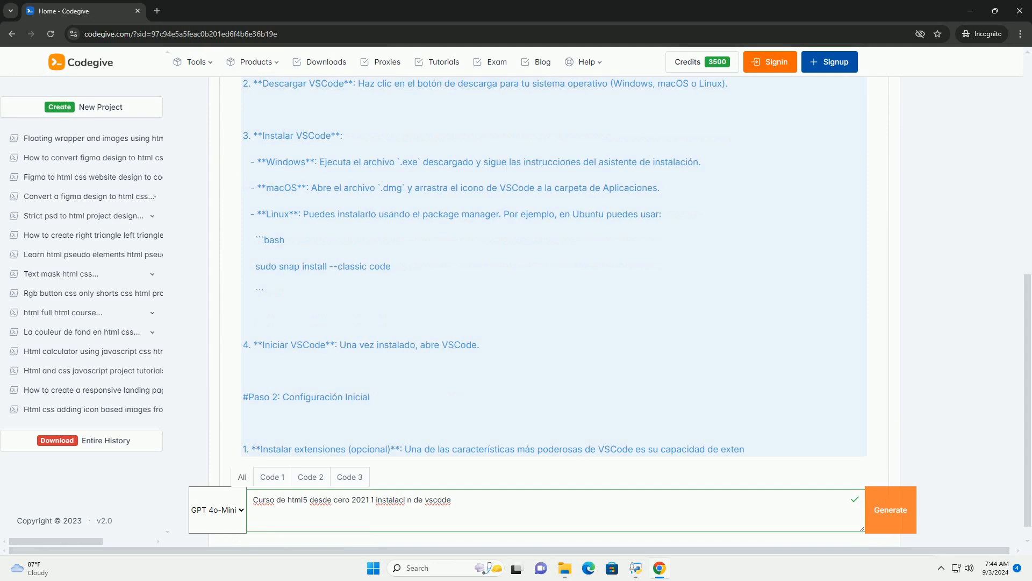
{"action": "scroll", "scroll_direction": "down", "scroll_amount": 3}
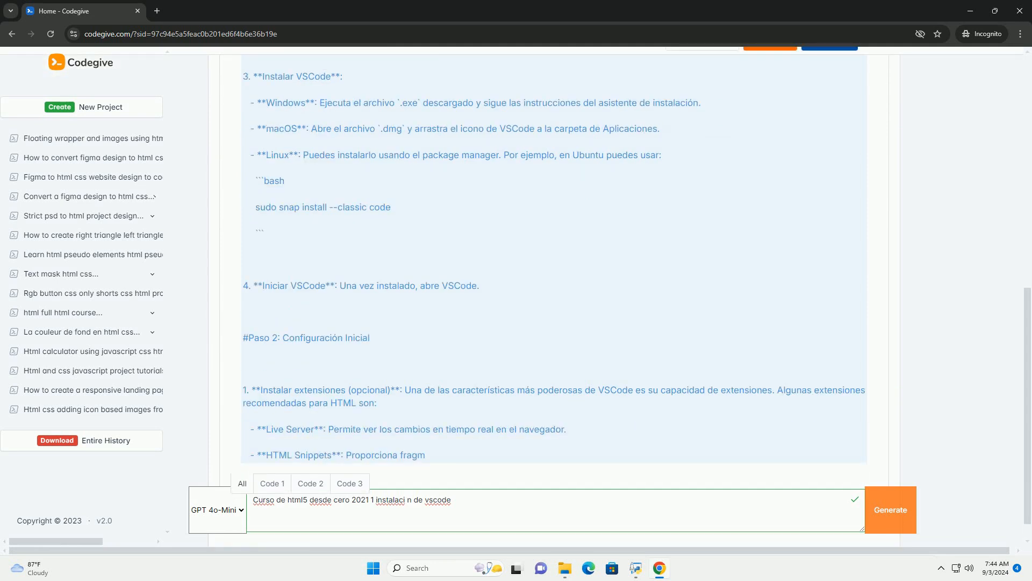
{"action": "scroll", "scroll_direction": "down", "scroll_amount": 3}
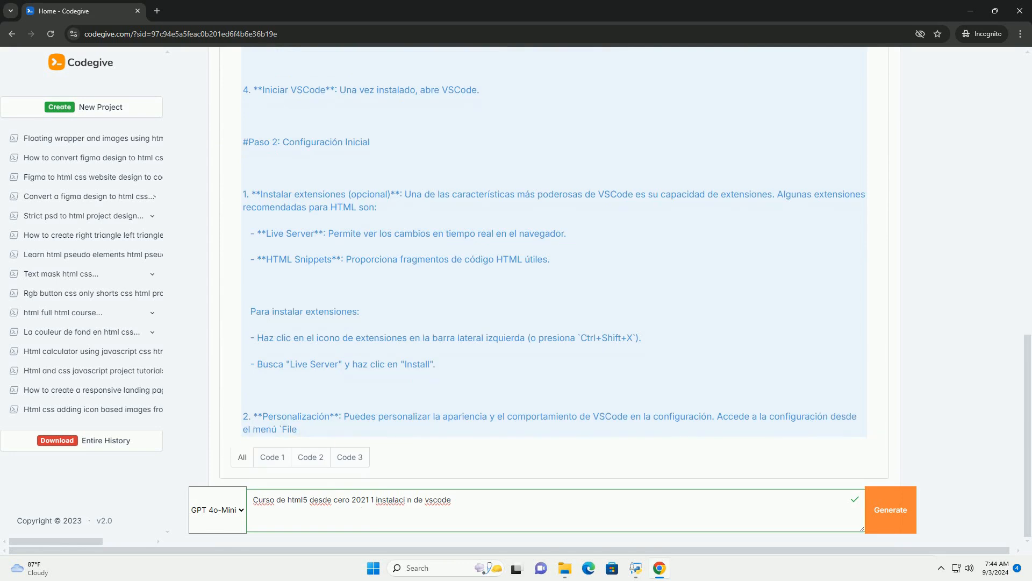
{"action": "scroll", "scroll_direction": "down", "scroll_amount": 3}
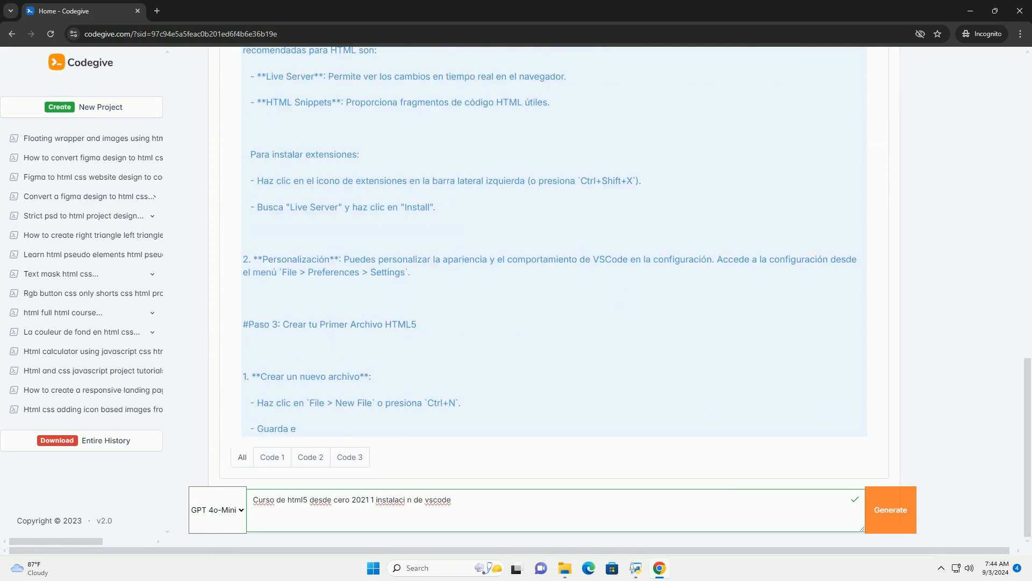
{"action": "scroll", "scroll_direction": "down", "scroll_amount": 3}
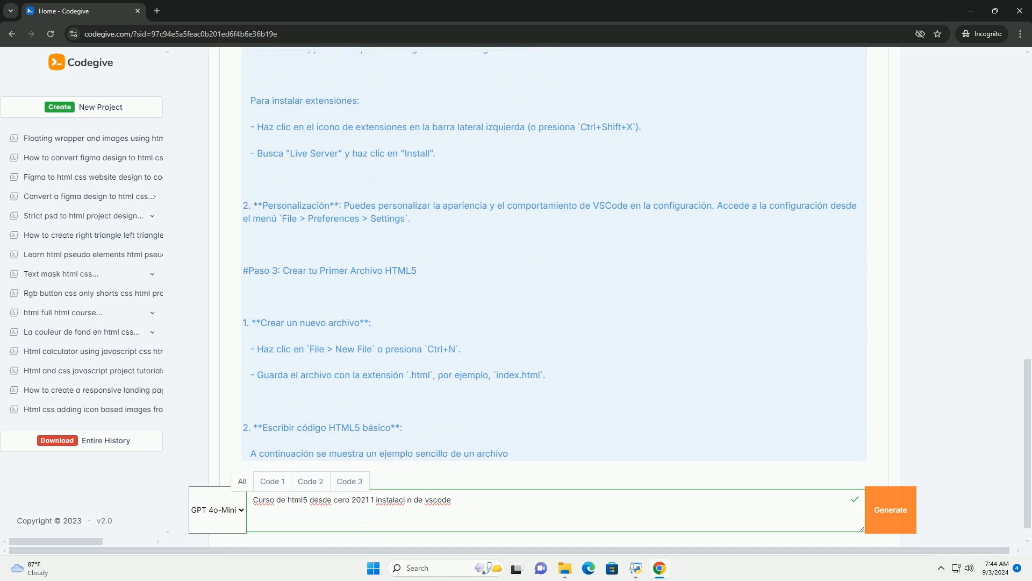
{"action": "scroll", "scroll_direction": "down", "scroll_amount": 3}
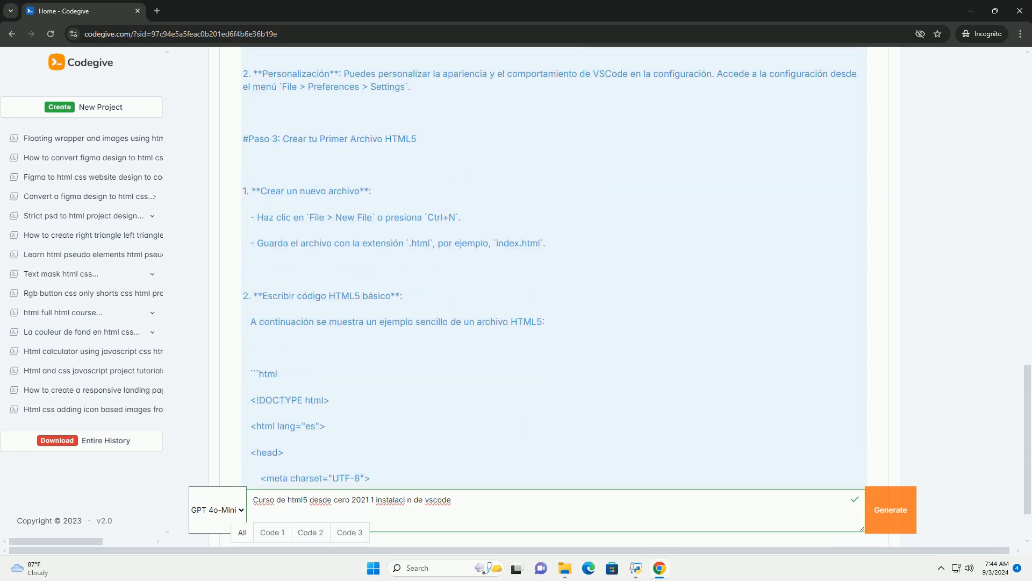
{"action": "scroll", "scroll_direction": "down", "scroll_amount": 3}
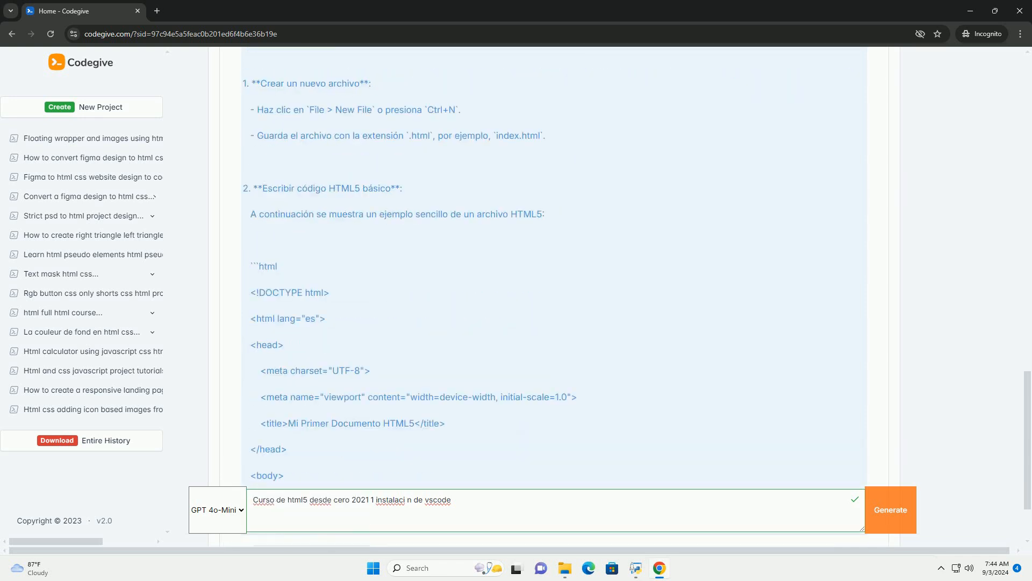
{"action": "scroll", "scroll_direction": "down", "scroll_amount": 3}
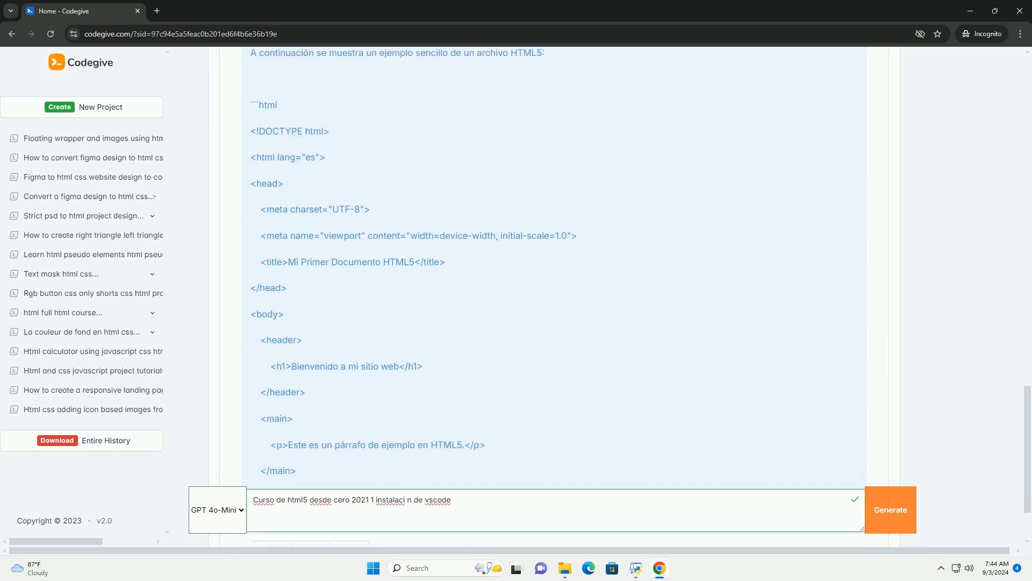
{"action": "scroll", "scroll_direction": "down", "scroll_amount": 3}
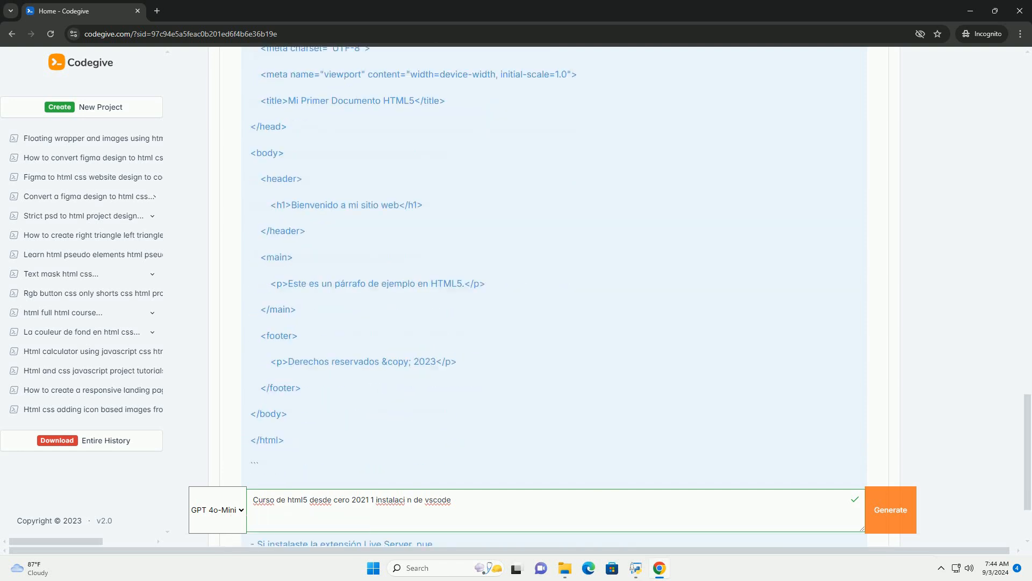
{"action": "scroll", "scroll_direction": "down", "scroll_amount": 3}
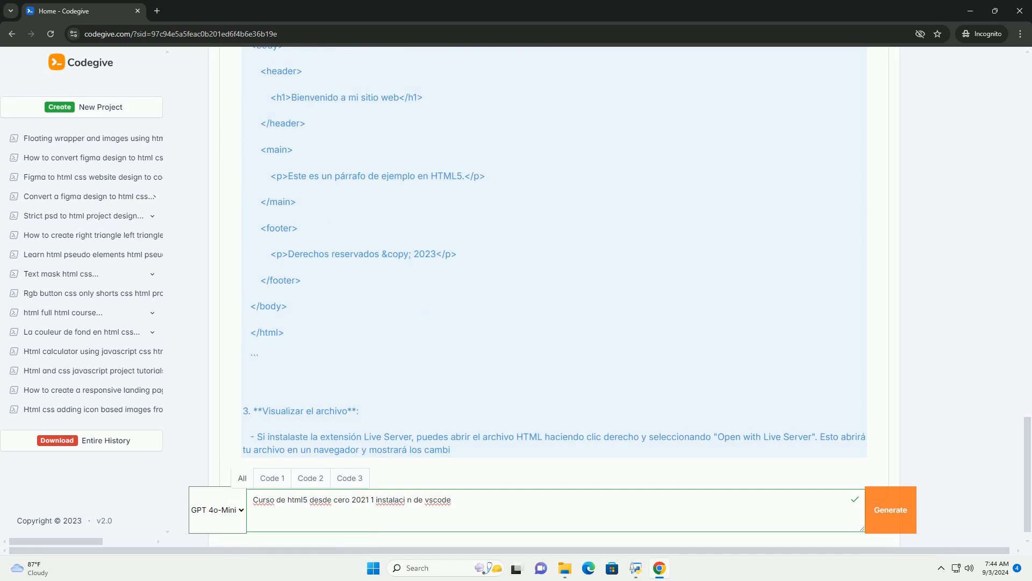
{"action": "scroll", "scroll_direction": "down", "scroll_amount": 3}
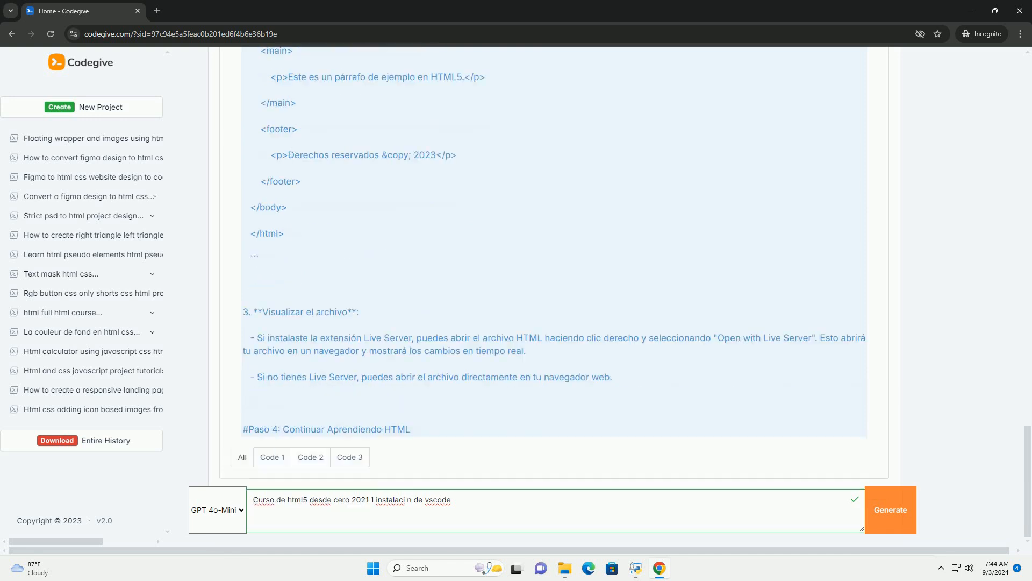
{"action": "scroll", "scroll_direction": "down", "scroll_amount": 3}
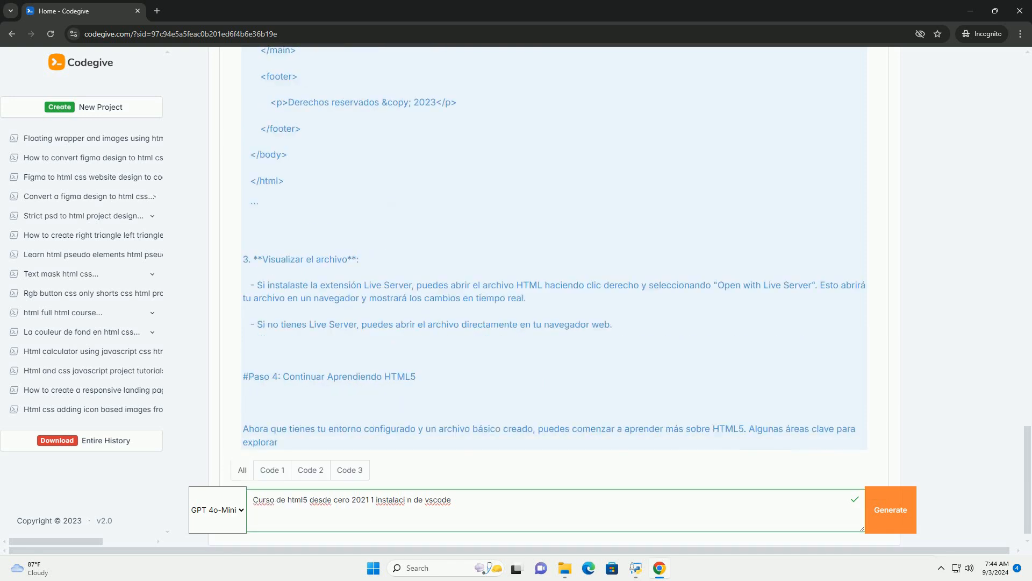
{"action": "scroll", "scroll_direction": "down", "scroll_amount": 3}
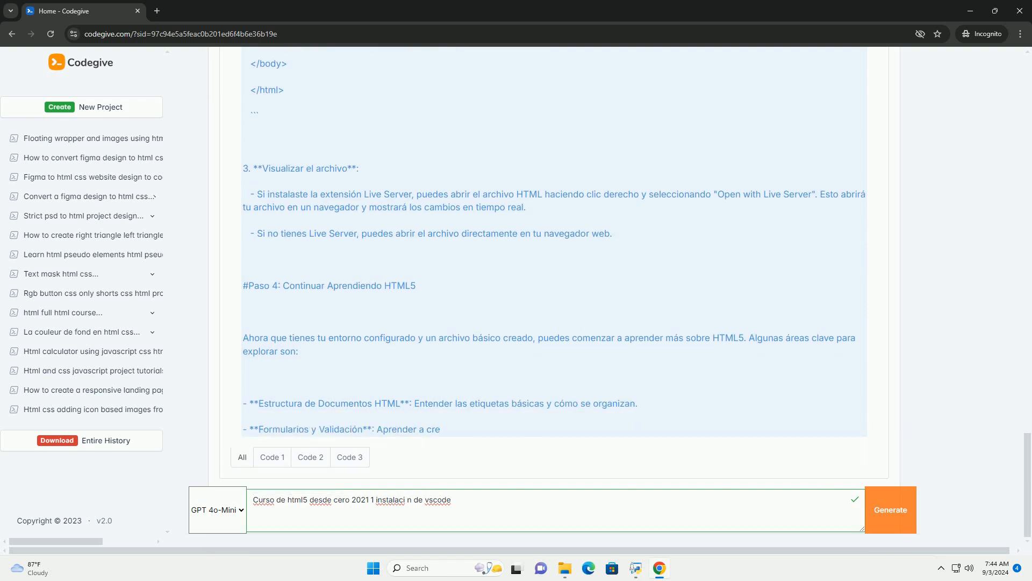
{"action": "scroll", "scroll_direction": "down", "scroll_amount": 3}
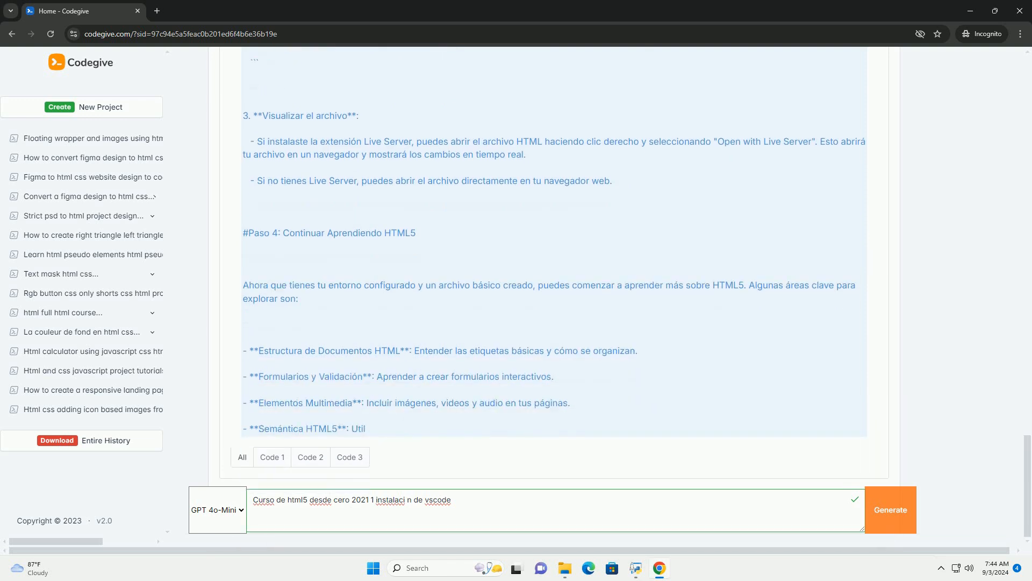
{"action": "scroll", "scroll_direction": "down", "scroll_amount": 3}
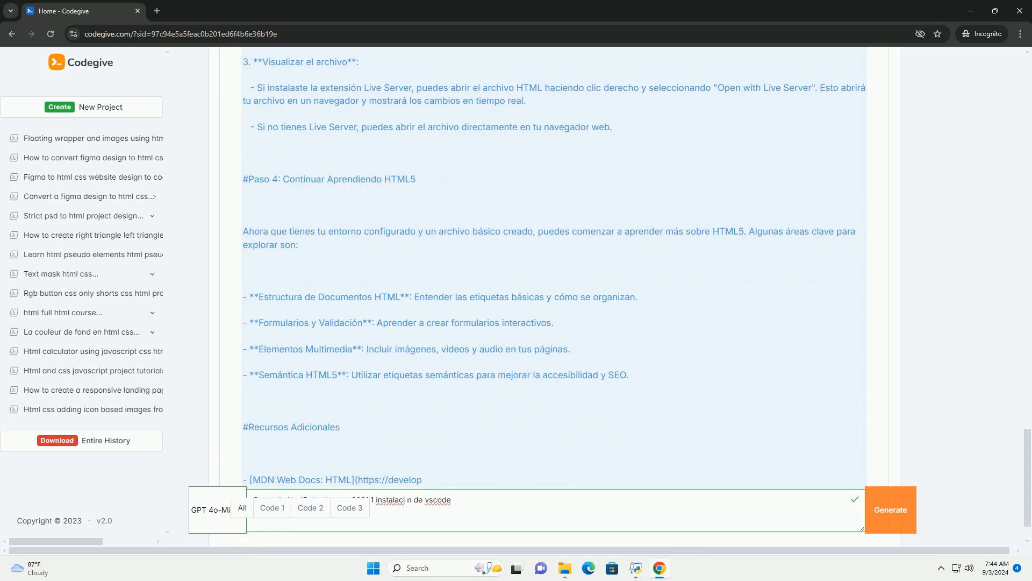
{"action": "scroll", "scroll_direction": "down", "scroll_amount": 3}
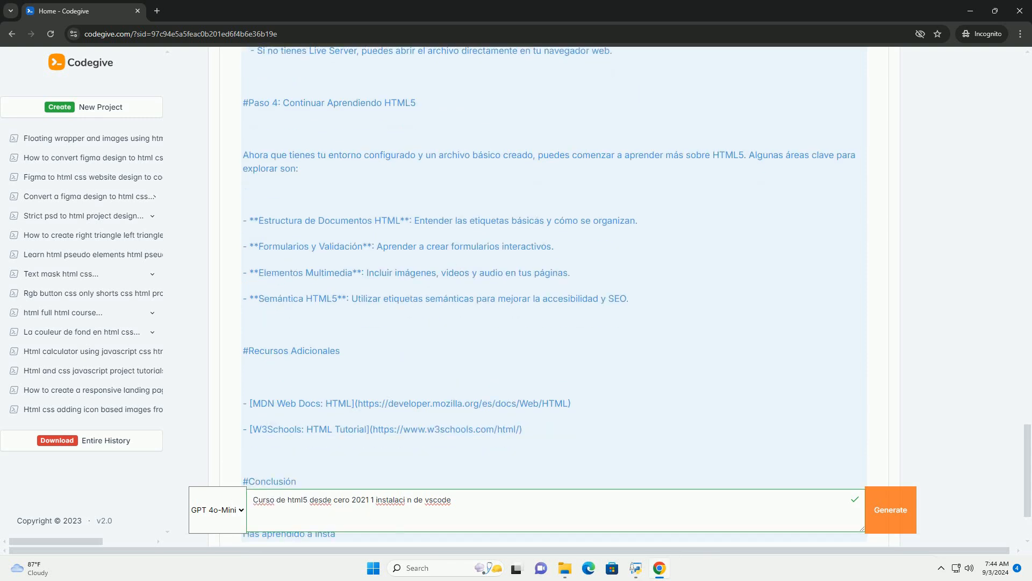
{"action": "scroll", "scroll_direction": "down", "scroll_amount": 3}
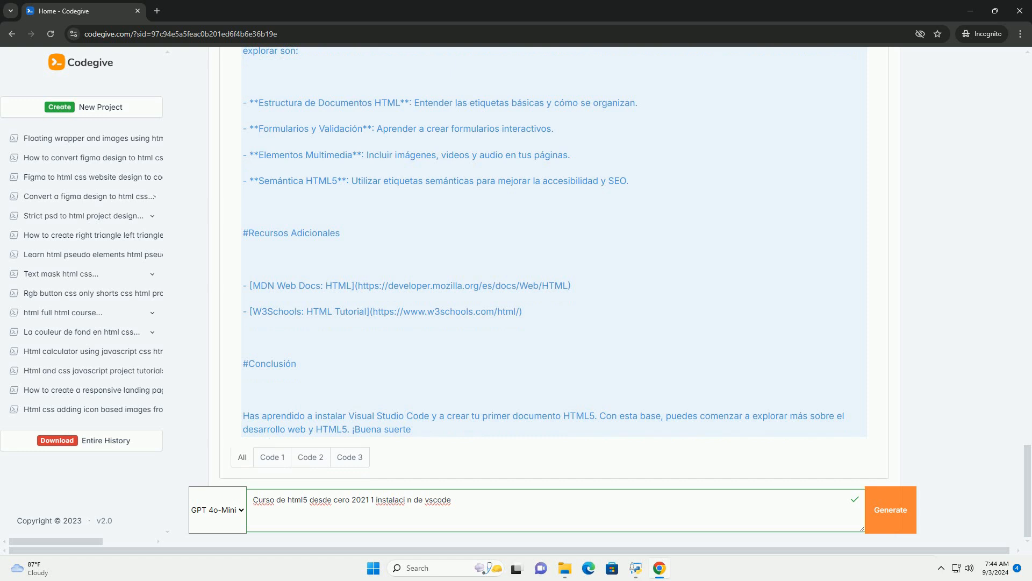